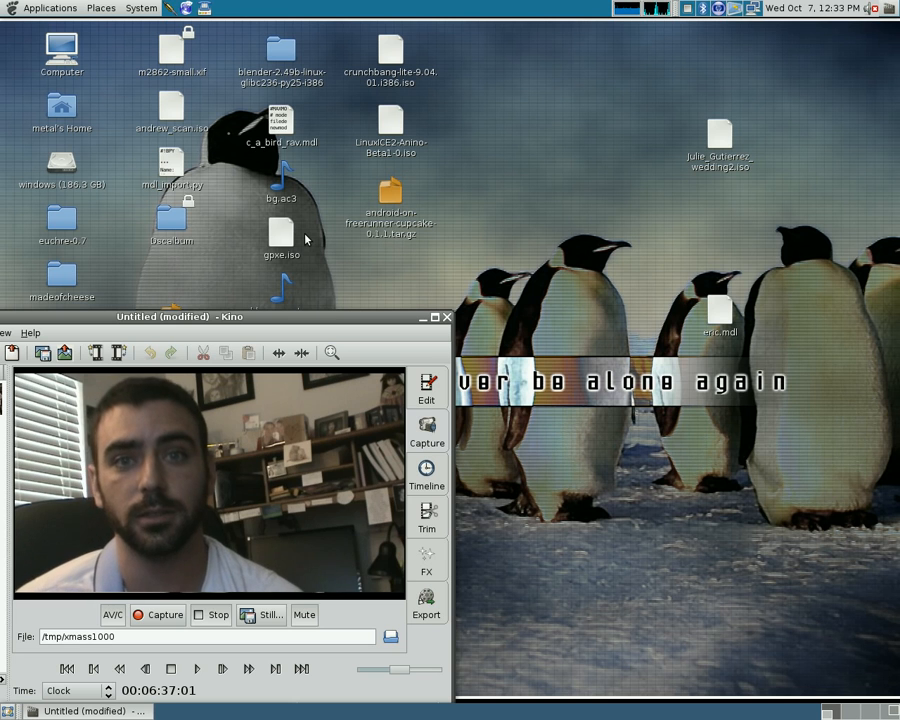
pyautogui.moveTo(504, 264)
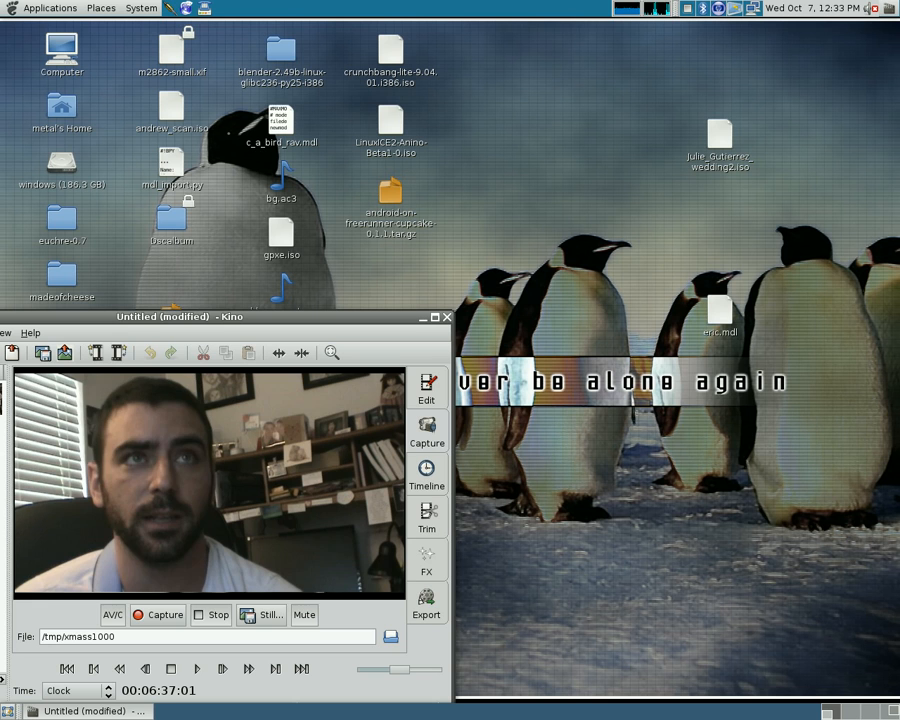
pyautogui.moveTo(48, 8)
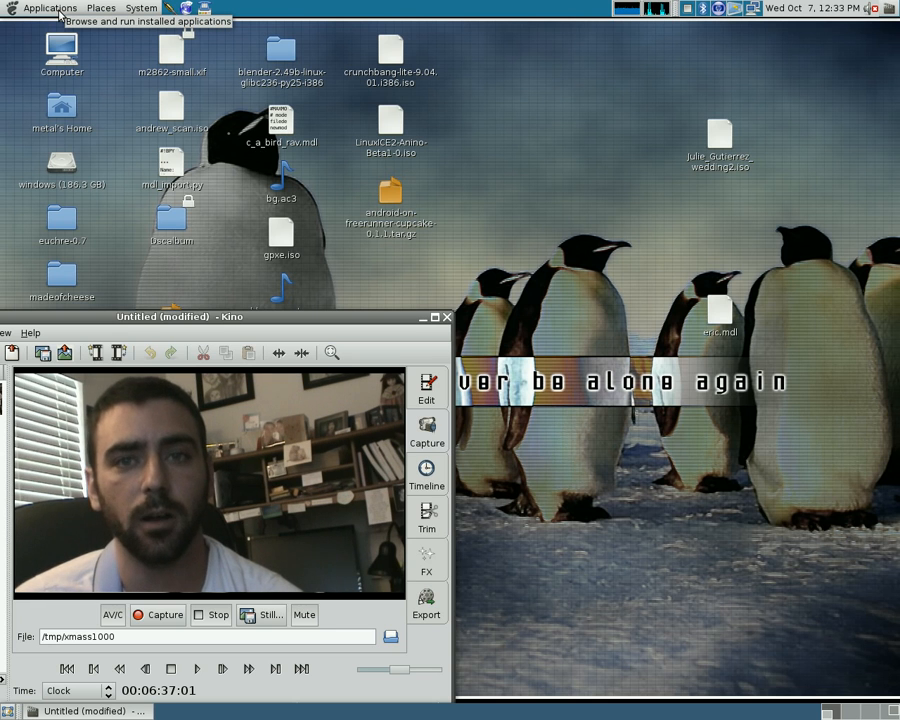
# Step: Launch Wmgui from Applications > Accessories and reach the discoverable-mode prompt
pyautogui.click(48, 8)
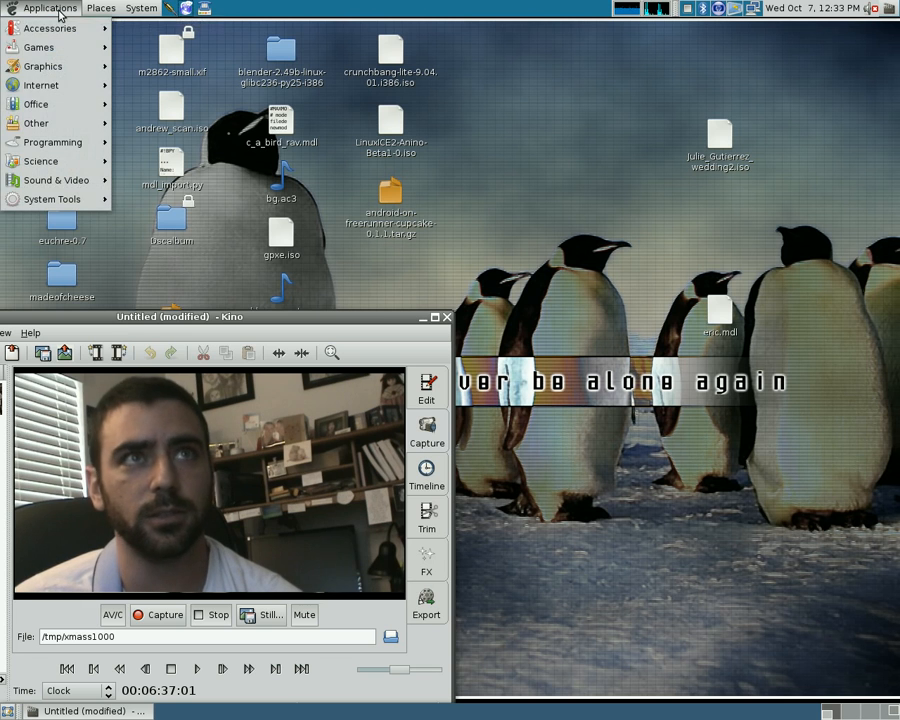
pyautogui.click(50, 28)
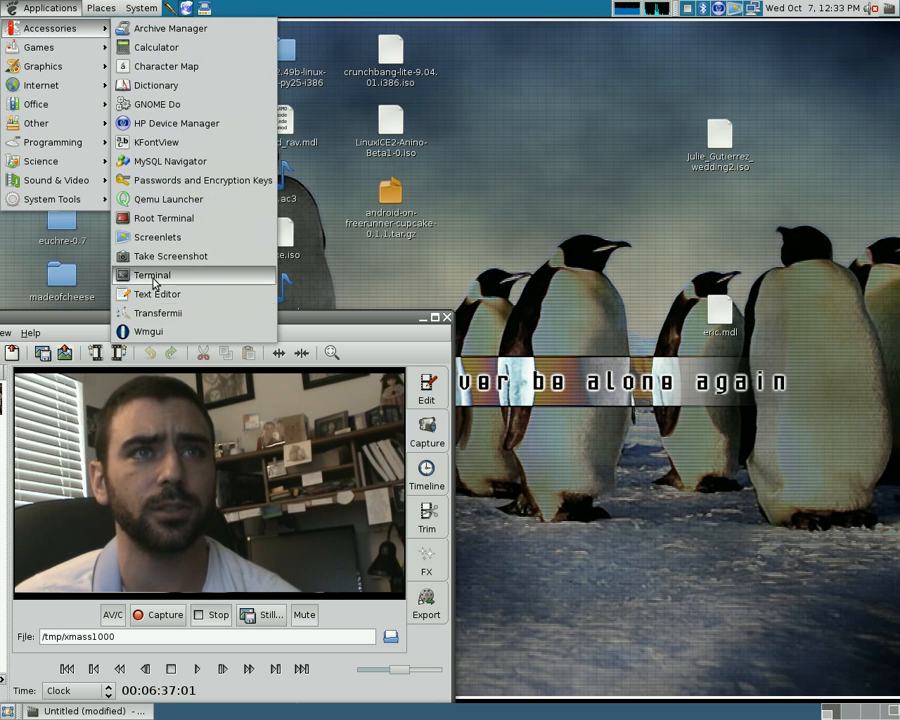
pyautogui.click(148, 332)
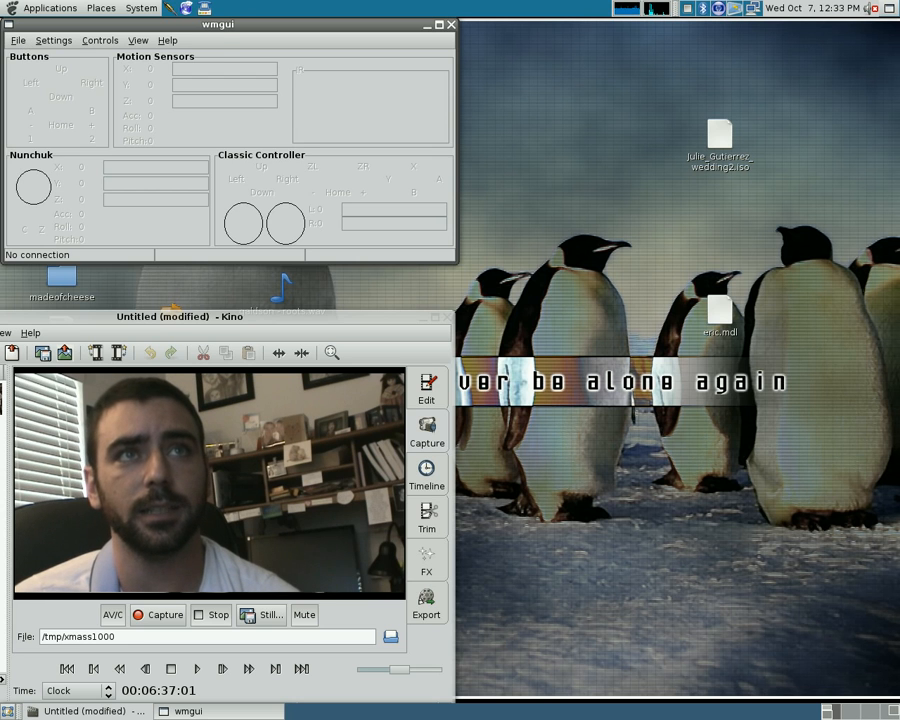
pyautogui.moveTo(216, 24); pyautogui.dragTo(364, 24)
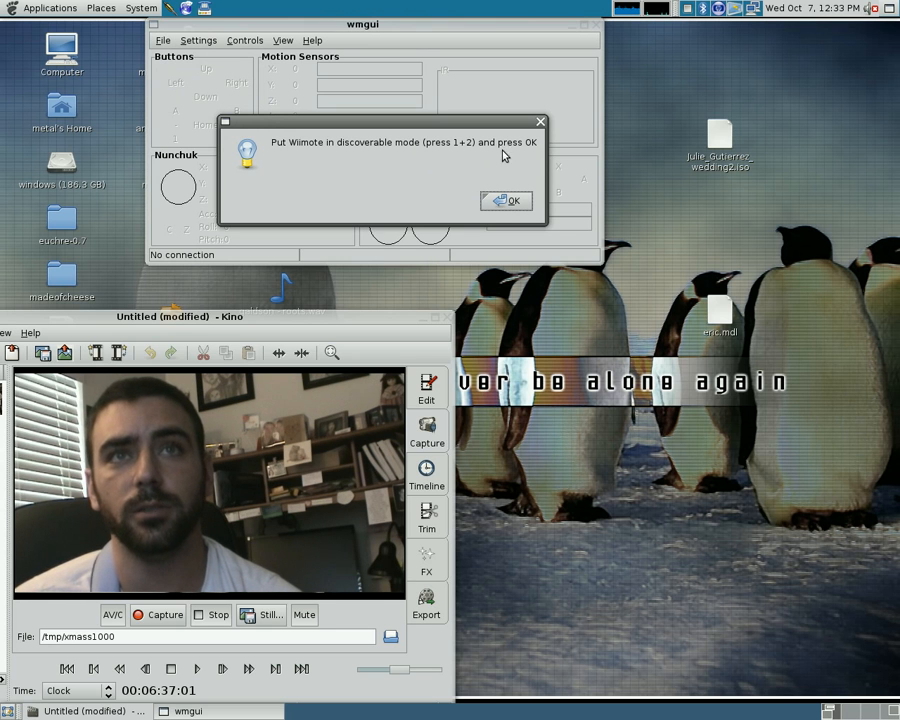
pyautogui.moveTo(310, 182)
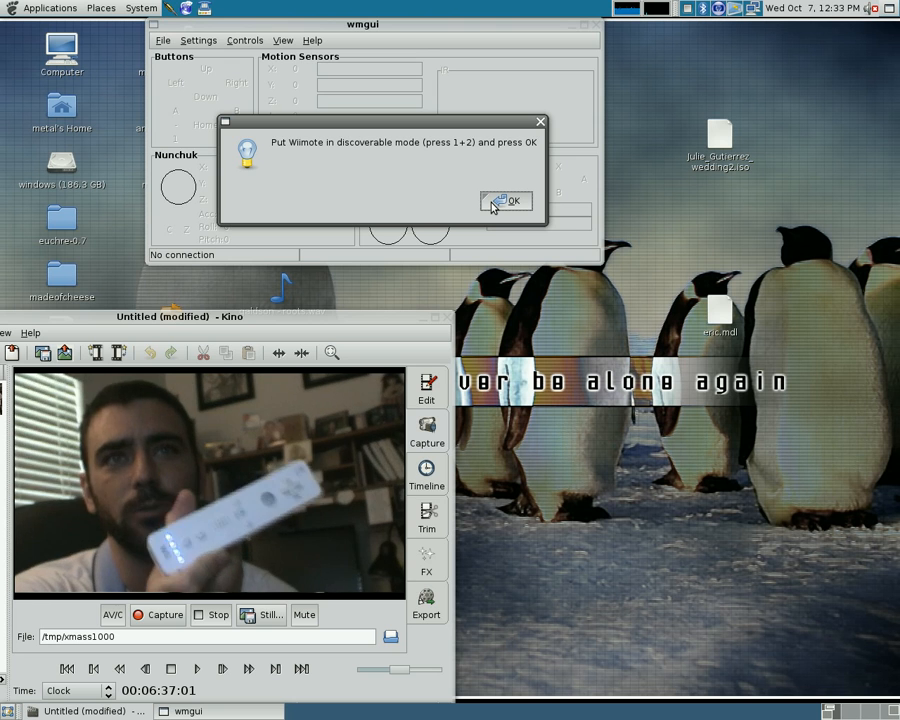
# Step: Confirm discoverable mode to connect the Wiimote, then enable Acc Data reporting
pyautogui.click(506, 200)
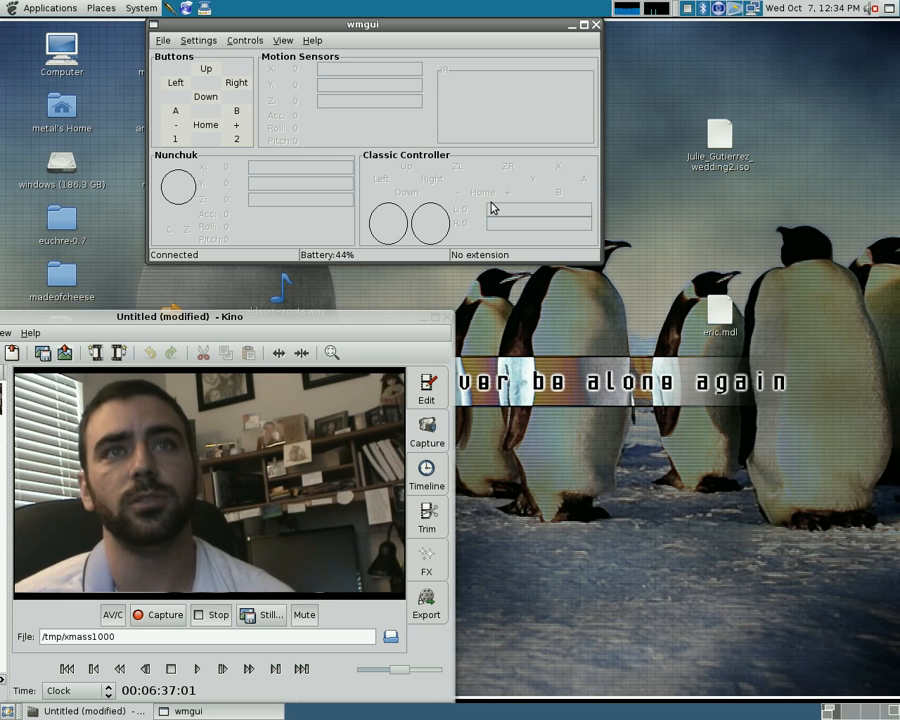
pyautogui.click(198, 40)
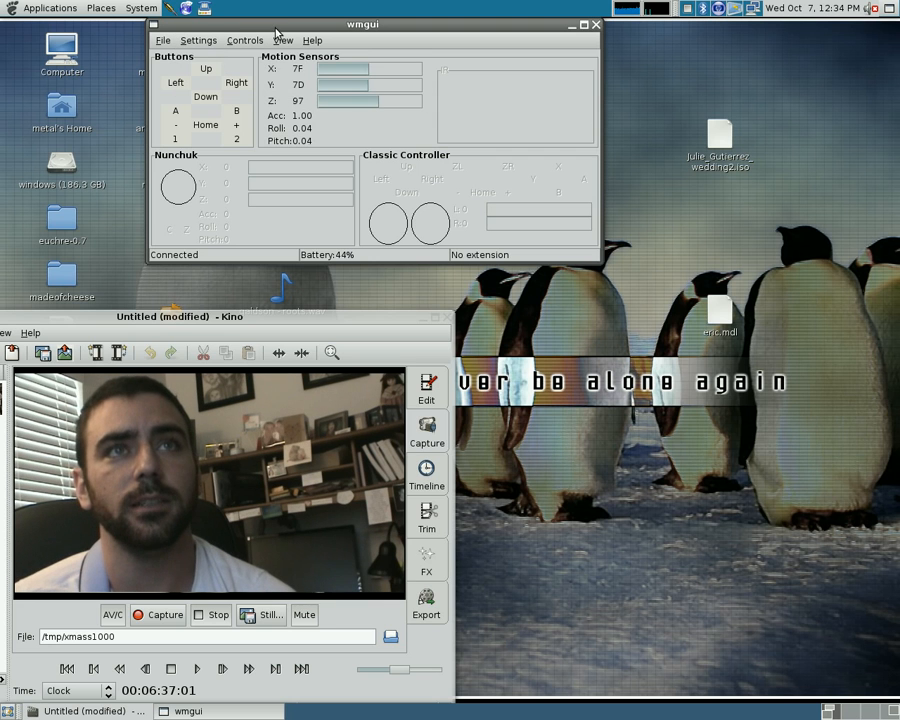
# Step: Show the Settings choices for accelerometer, IR and extension data reporting
pyautogui.click(282, 40)
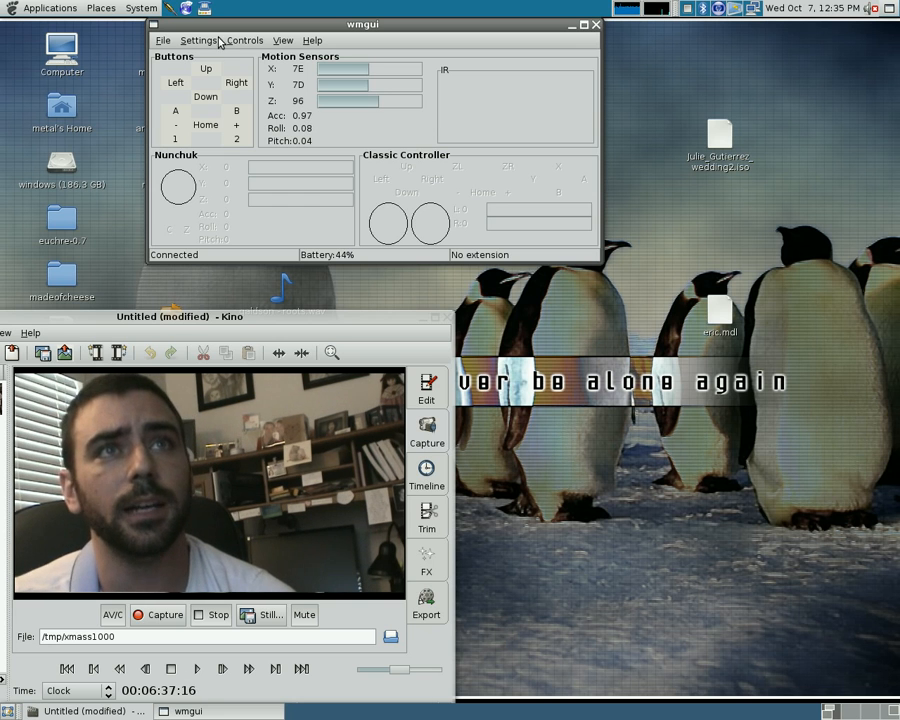
pyautogui.click(198, 40)
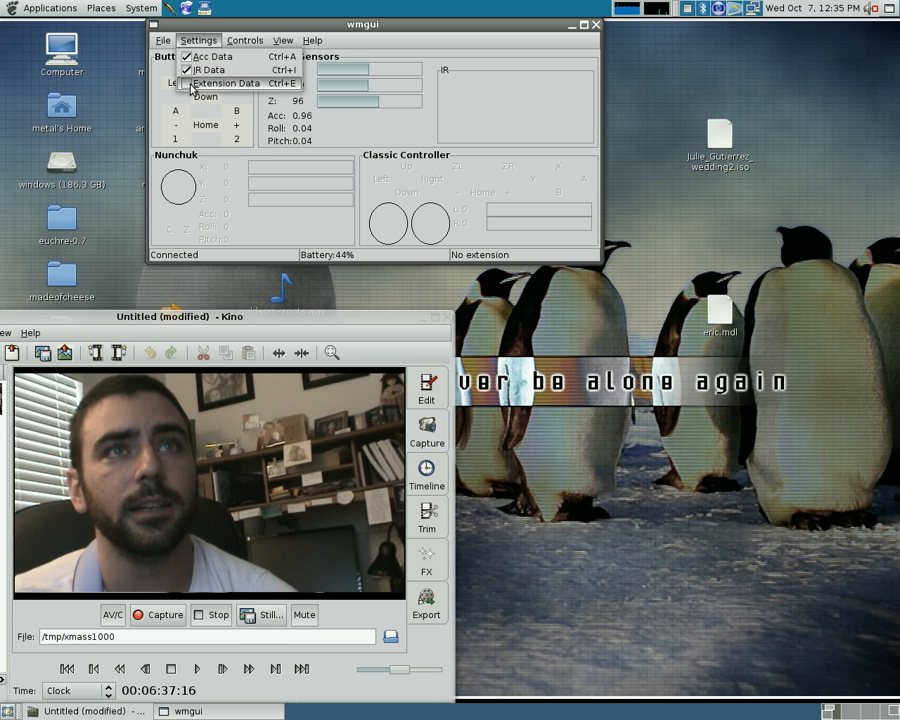